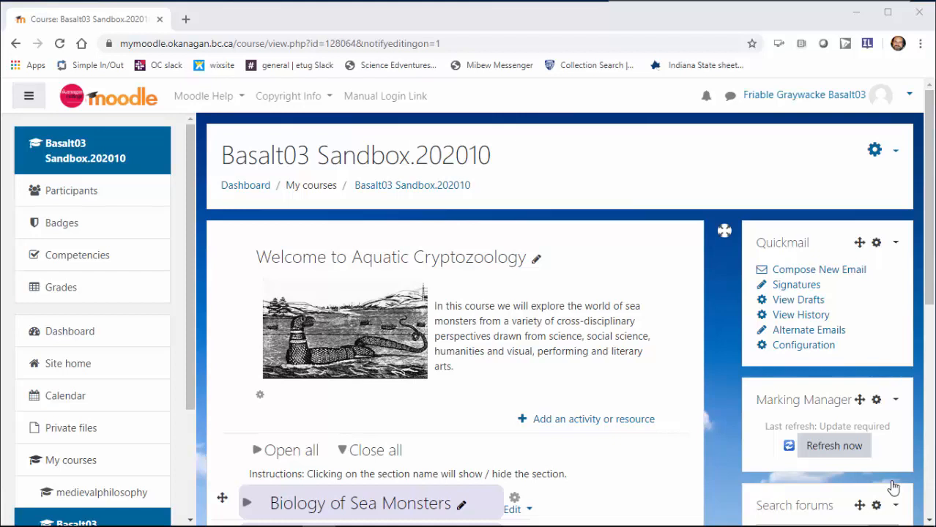
{"action": "mouse_move", "coordinate": [895, 151]}
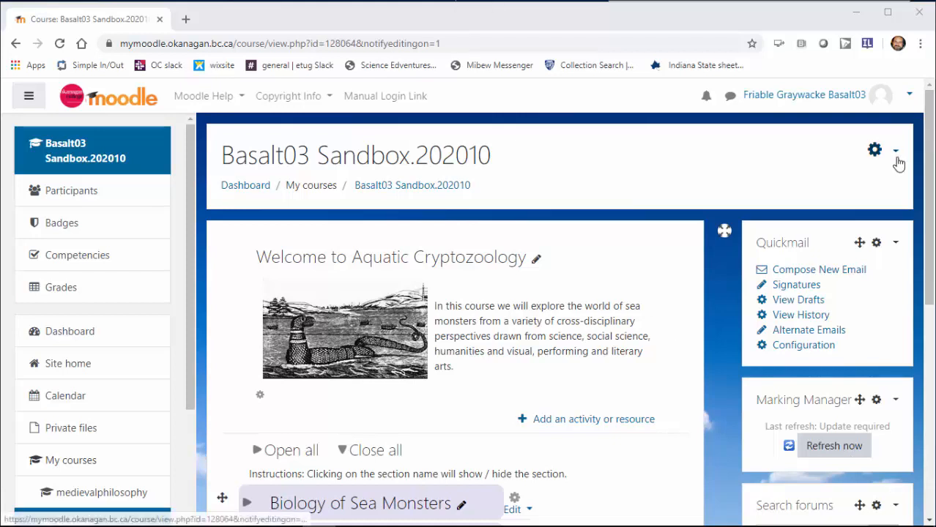
Toggle course editing off and back on for the course page.
{"action": "left_click", "coordinate": [893, 151]}
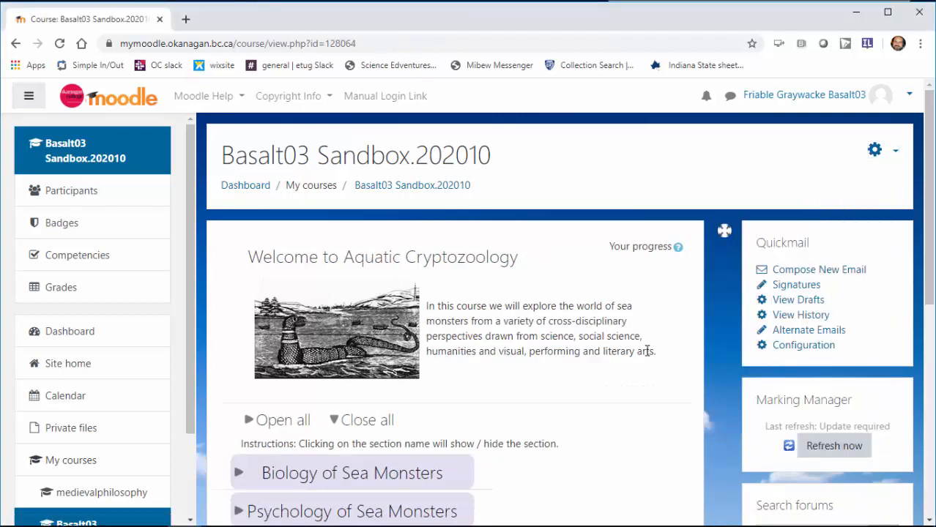
{"action": "left_click", "coordinate": [874, 149]}
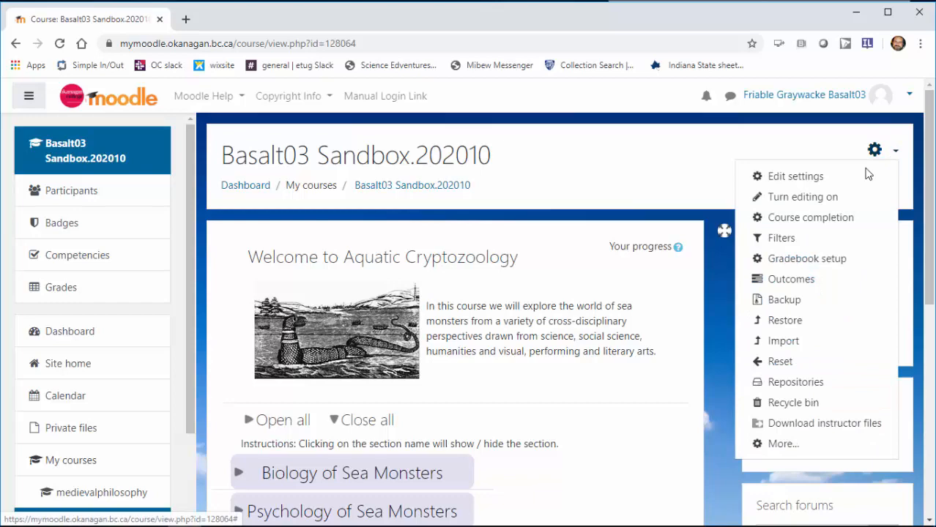
{"action": "left_click", "coordinate": [802, 197]}
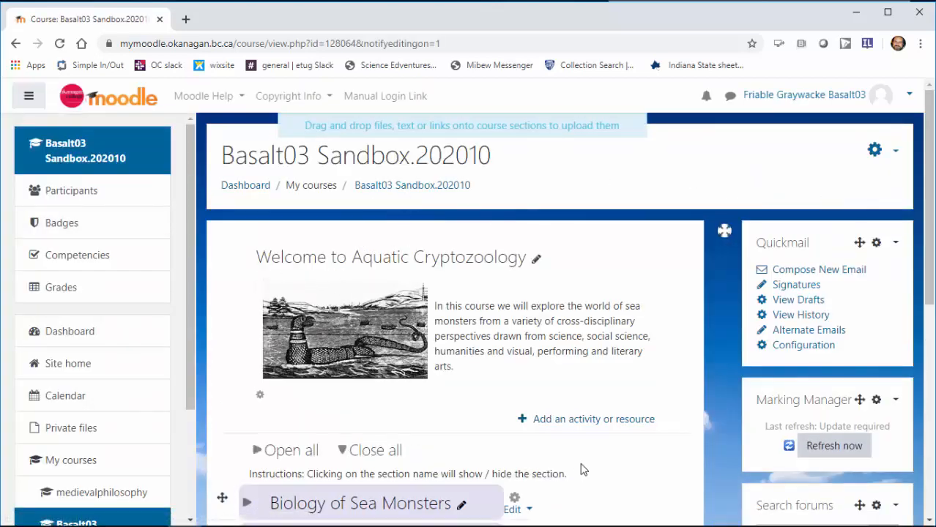
Add a new File resource to the welcome section.
{"action": "left_click", "coordinate": [593, 419]}
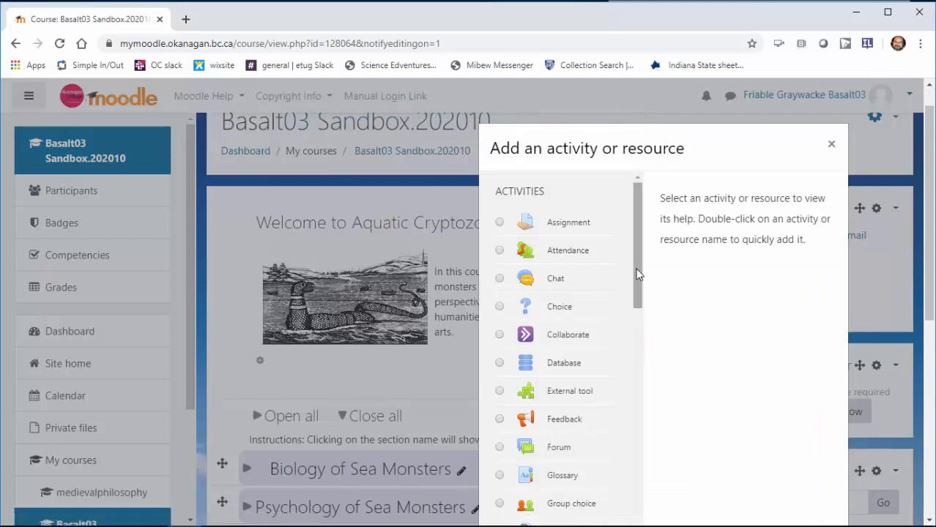
{"action": "scroll", "scroll_direction": "down", "scroll_amount": 3}
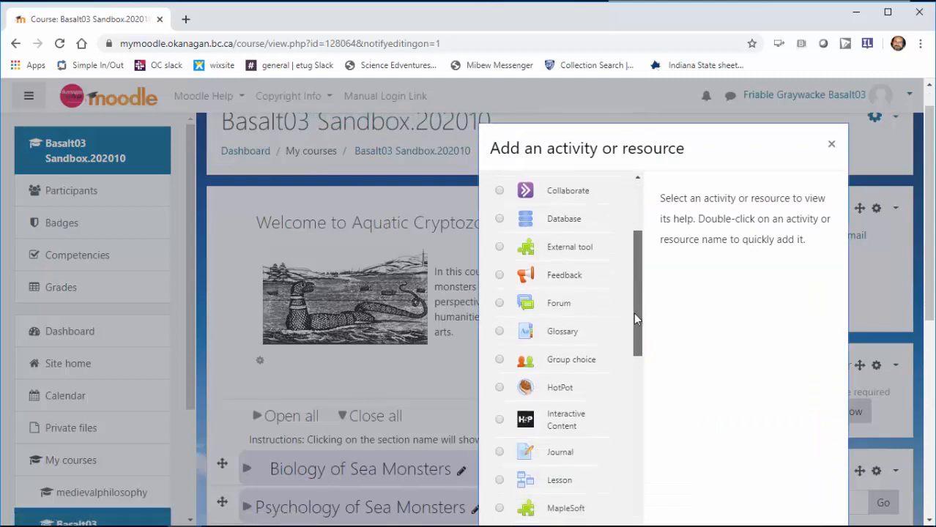
{"action": "scroll", "scroll_direction": "down", "scroll_amount": 3}
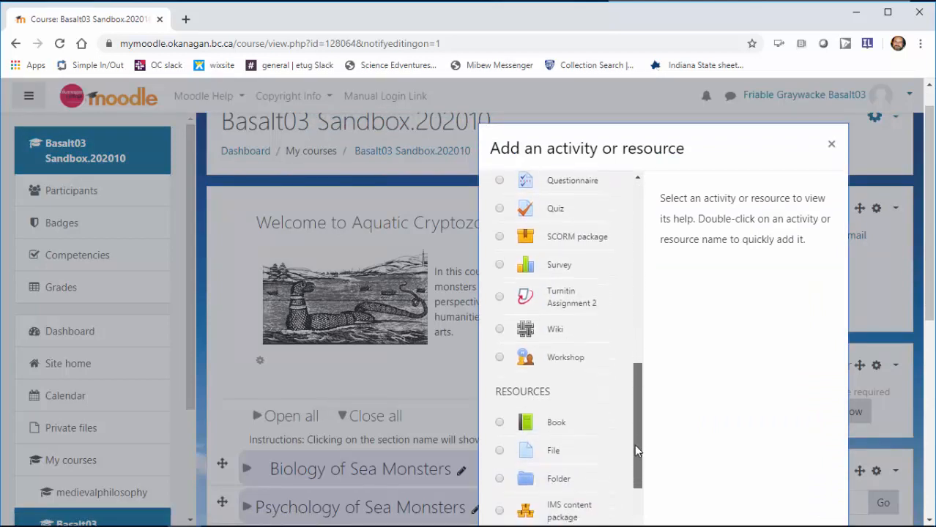
{"action": "left_click", "coordinate": [553, 399]}
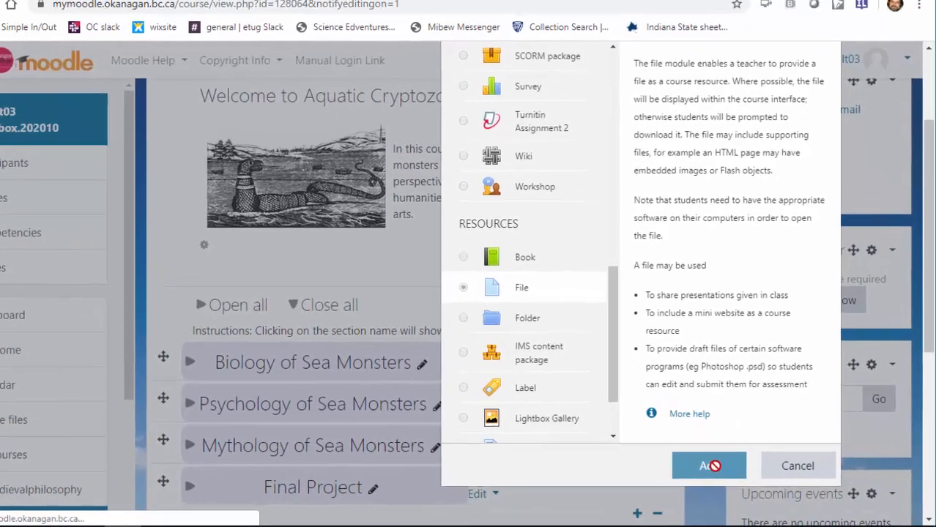
{"action": "left_click", "coordinate": [709, 466]}
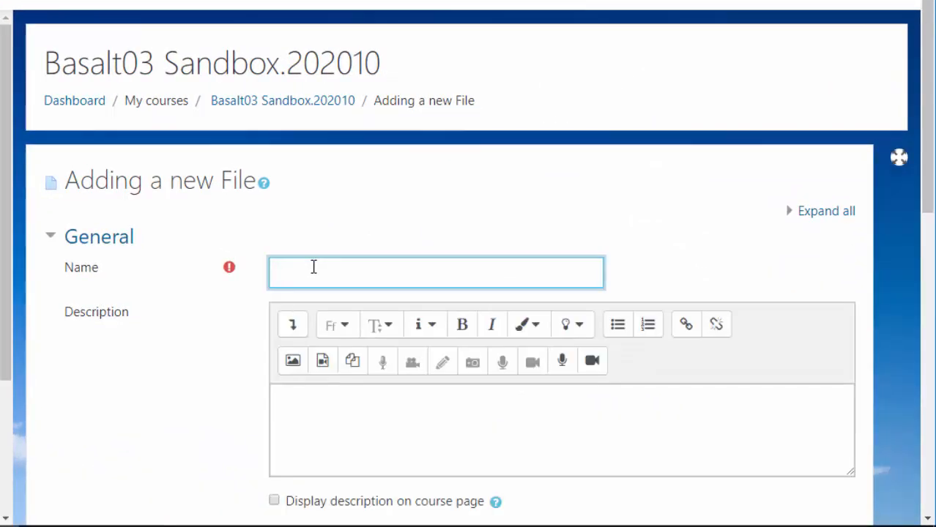
Name the resource 'Course Outline' and move down to the Select files area.
{"action": "type", "text": "Course Outl"}
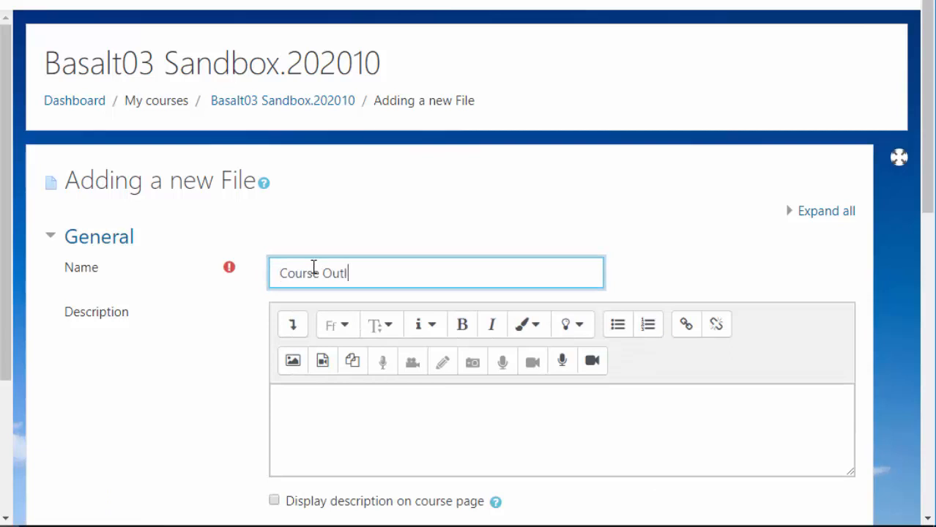
{"action": "type", "text": "ine"}
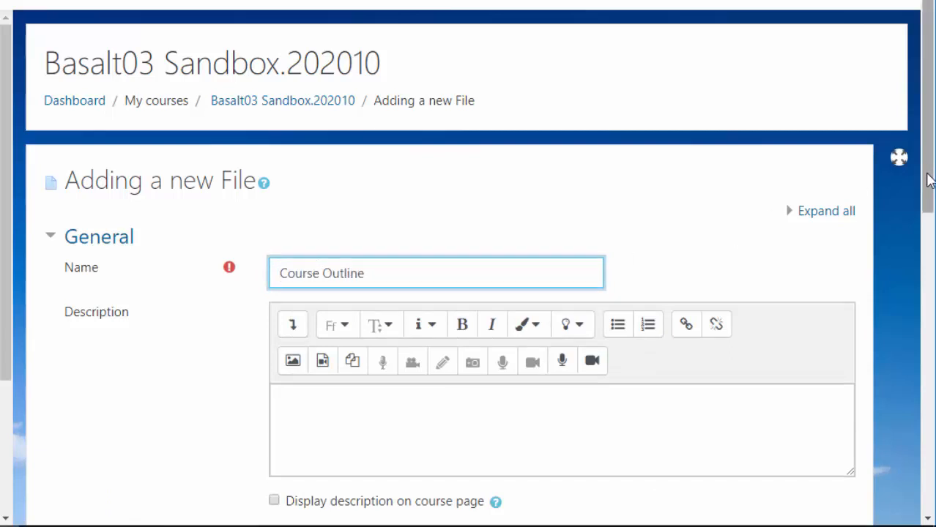
{"action": "scroll", "scroll_direction": "down", "scroll_amount": 3}
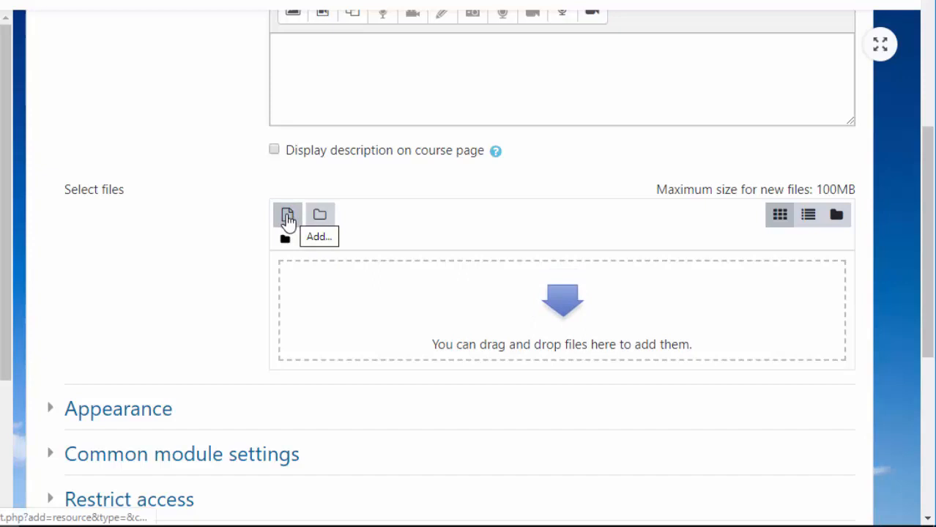
Attach the Aquatic Cryptozoology course outline .docx from the computer.
{"action": "left_click", "coordinate": [286, 214]}
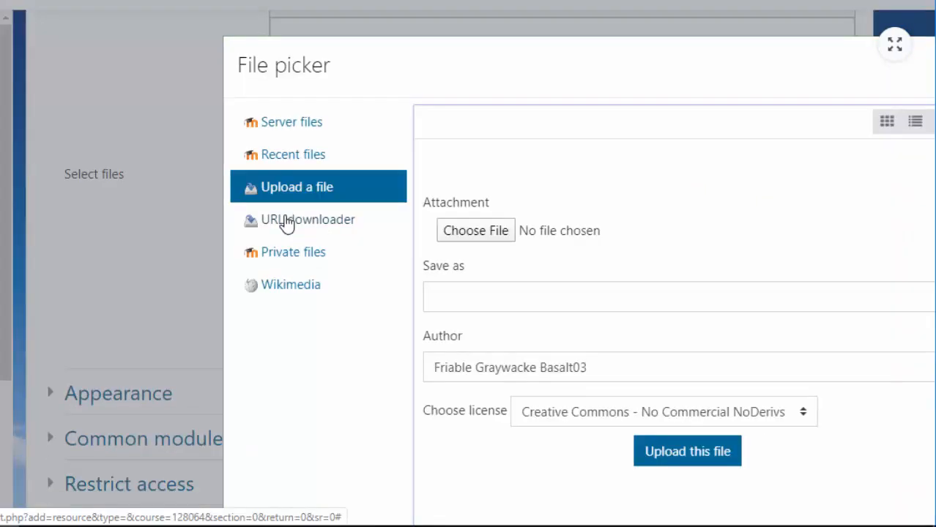
{"action": "mouse_move", "coordinate": [428, 208]}
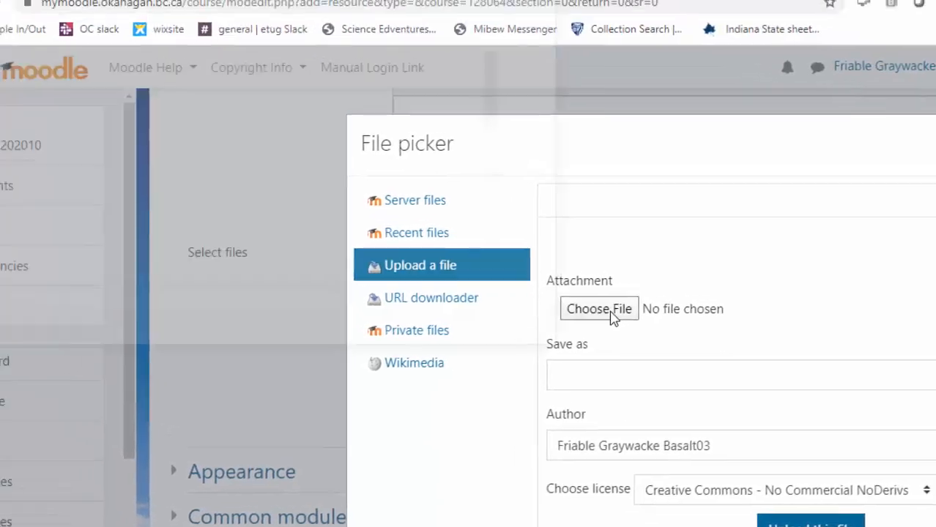
{"action": "left_click", "coordinate": [597, 308]}
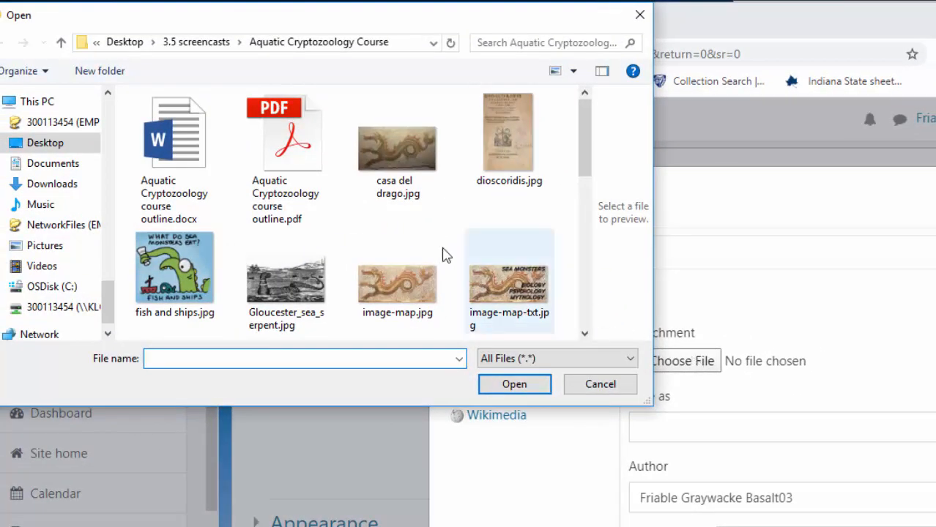
{"action": "left_click", "coordinate": [174, 132]}
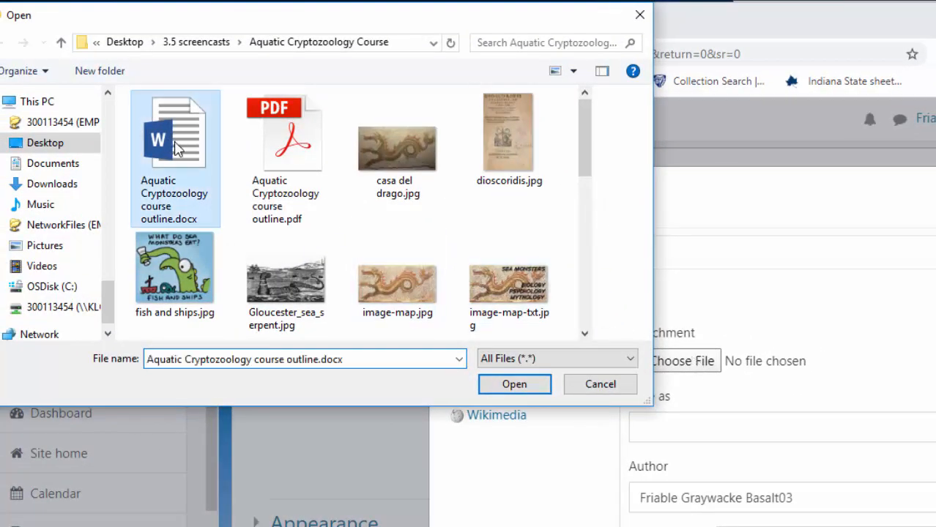
{"action": "left_click", "coordinate": [514, 383]}
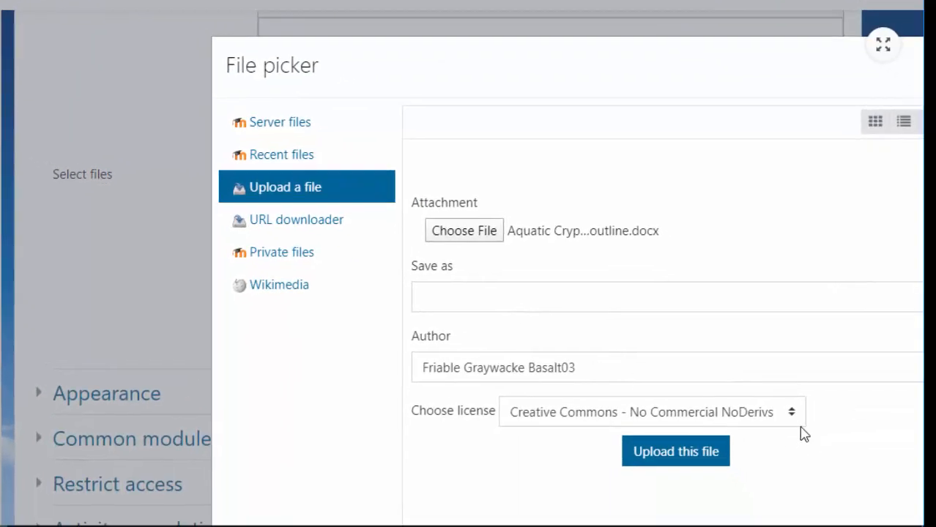
Set the licence to Creative Commons, then save and return to the course.
{"action": "left_click", "coordinate": [651, 412]}
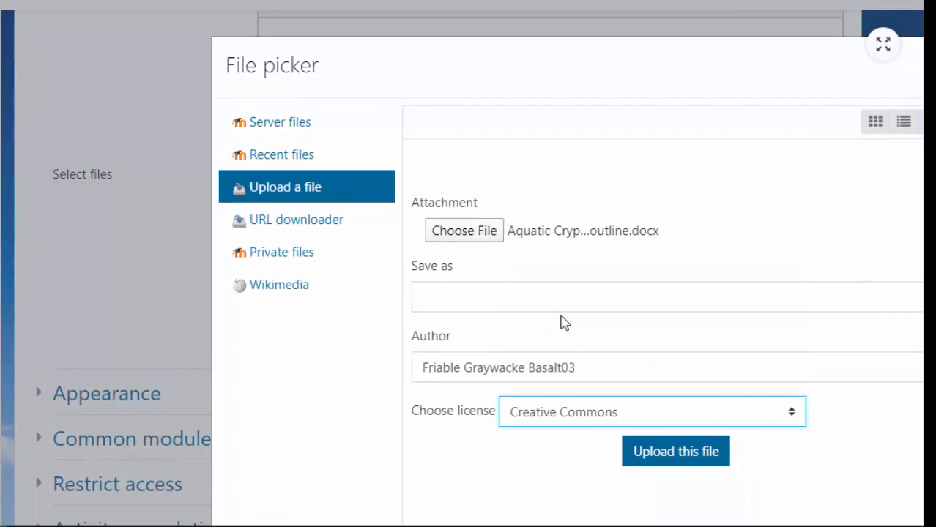
{"action": "left_click", "coordinate": [673, 451]}
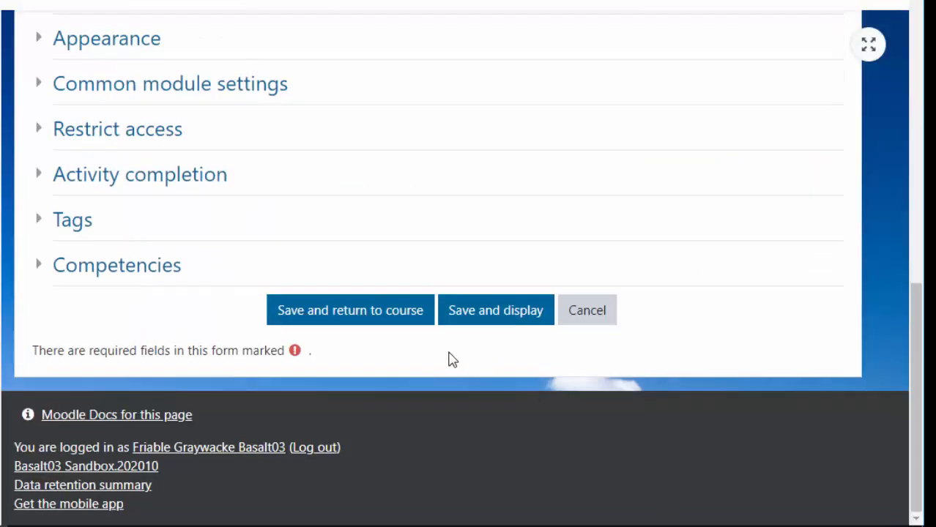
{"action": "left_click", "coordinate": [350, 310]}
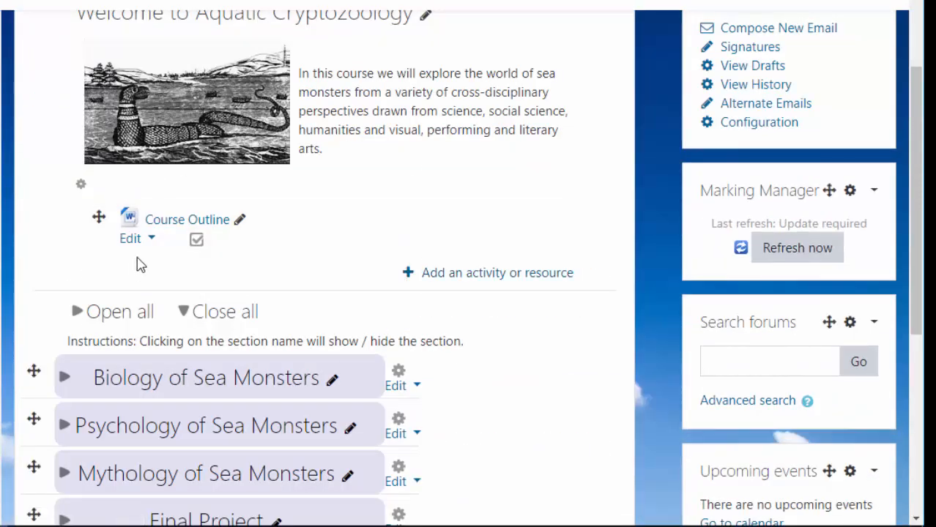
Delete the Course Outline file and add a fresh File resource to the welcome section.
{"action": "left_click", "coordinate": [138, 237]}
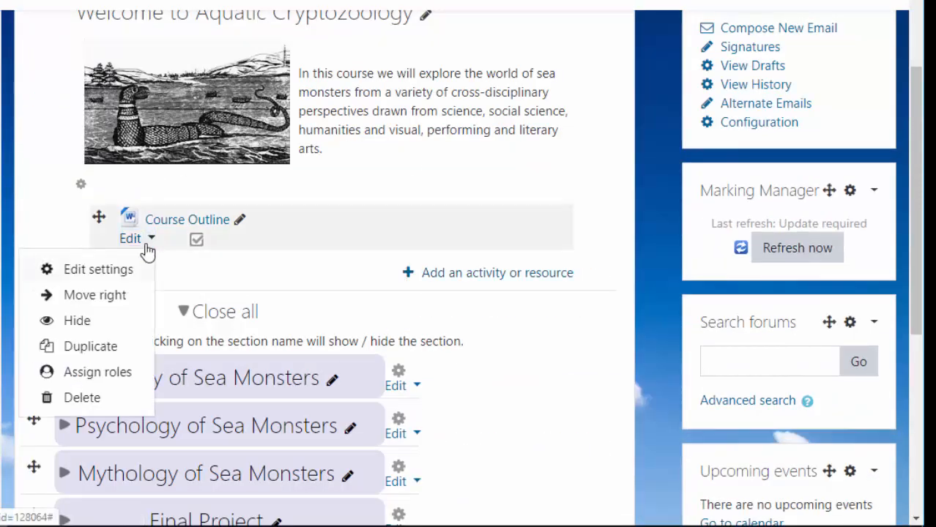
{"action": "left_click", "coordinate": [82, 397]}
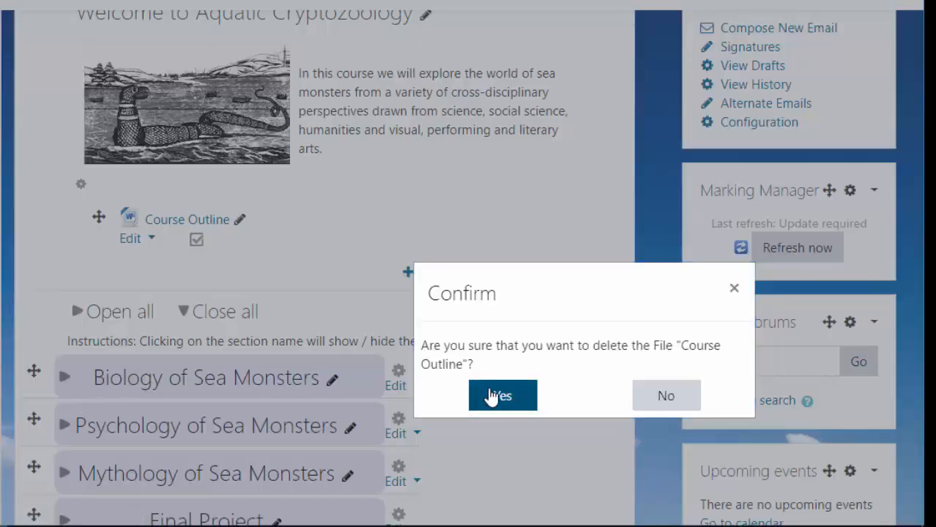
{"action": "left_click", "coordinate": [502, 396]}
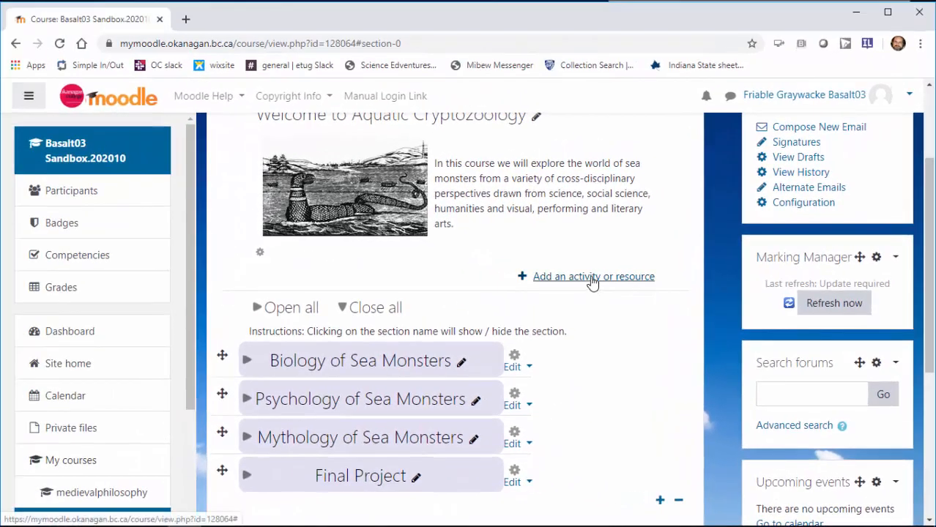
{"action": "left_click", "coordinate": [593, 275]}
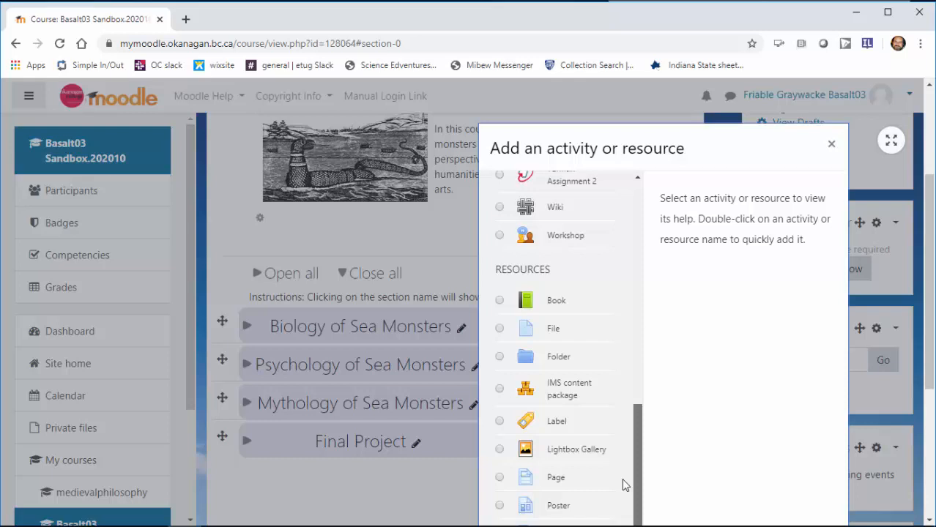
{"action": "double_click", "coordinate": [553, 326]}
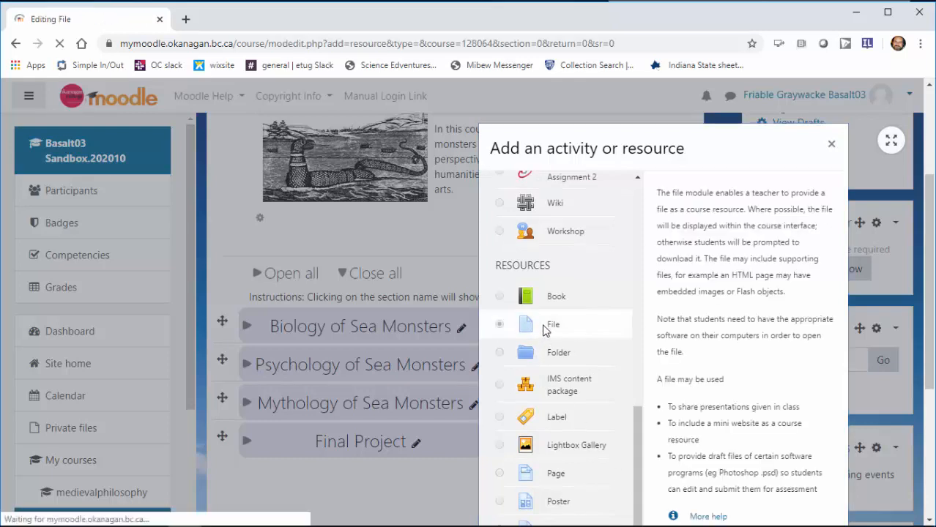
Name the new resource Course Outline, attach the file, and save back to the course.
{"action": "left_click", "coordinate": [553, 326]}
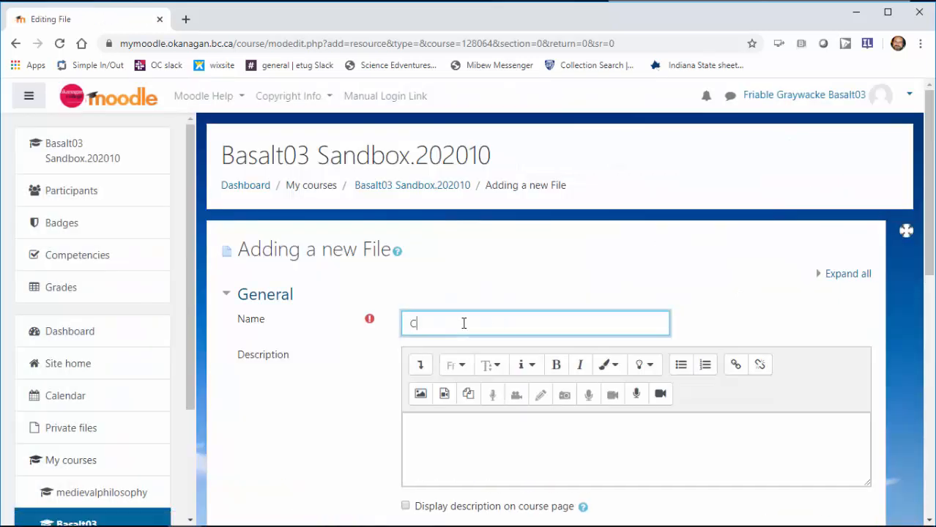
{"action": "type", "text": "Course Oytline"}
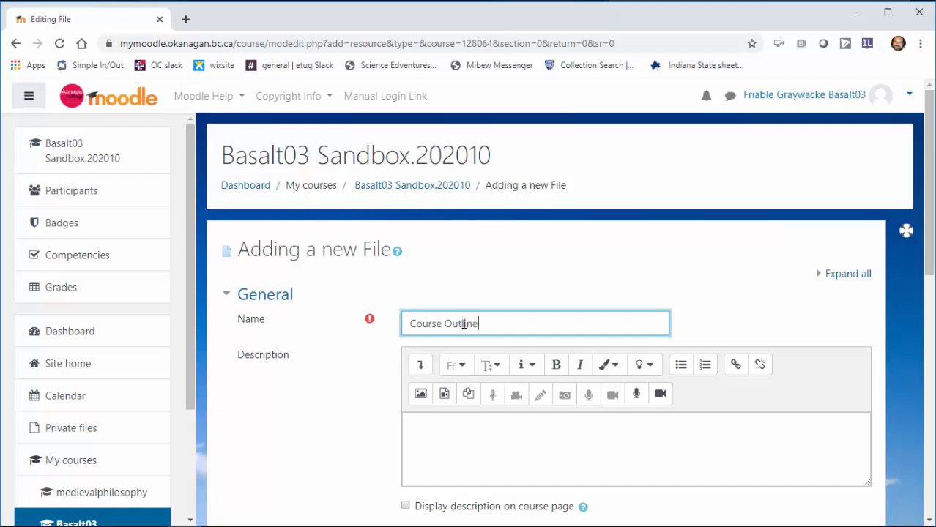
{"action": "scroll", "scroll_direction": "down", "scroll_amount": 3}
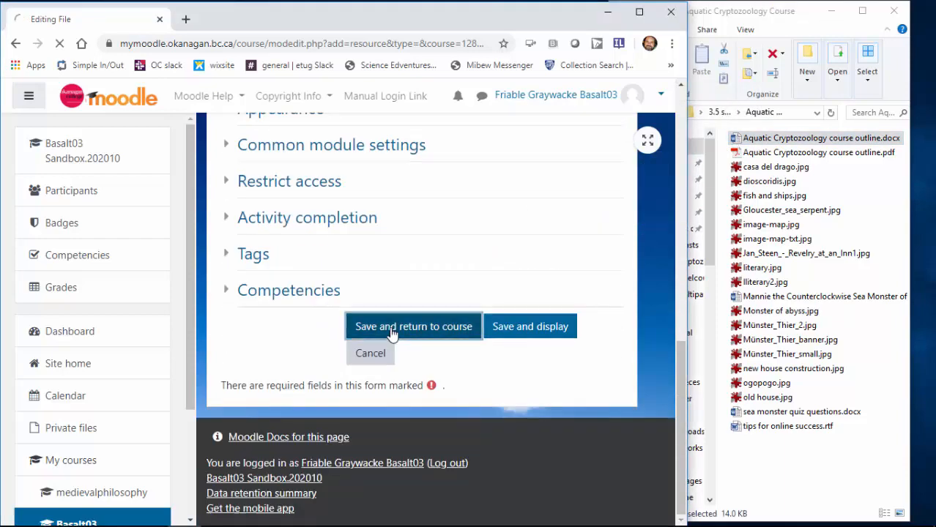
{"action": "left_click", "coordinate": [413, 325]}
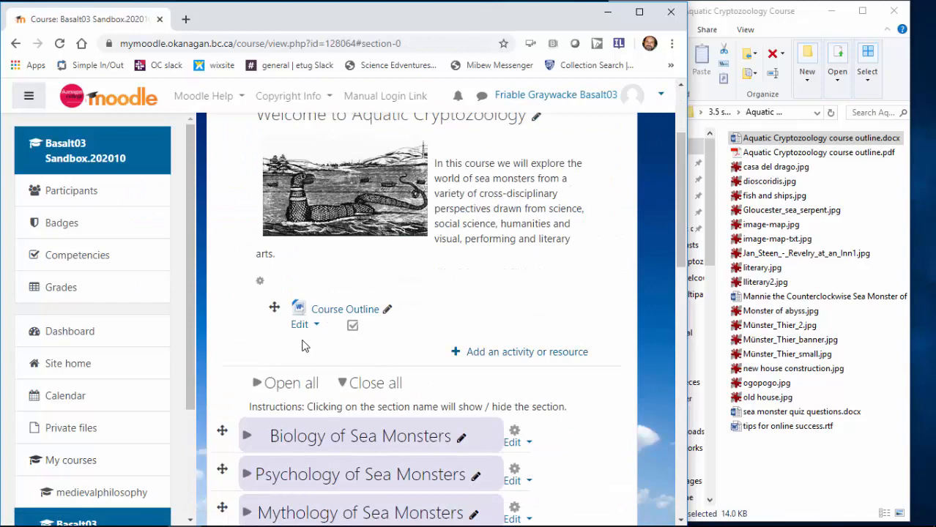
Rename the dropped outline file inline to 'Course outline'.
{"action": "left_click", "coordinate": [304, 326]}
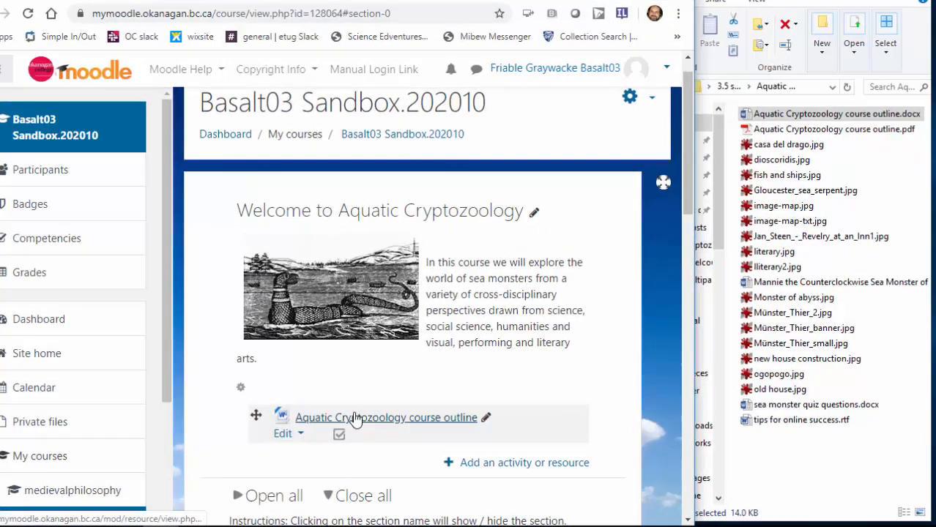
{"action": "left_click", "coordinate": [486, 417]}
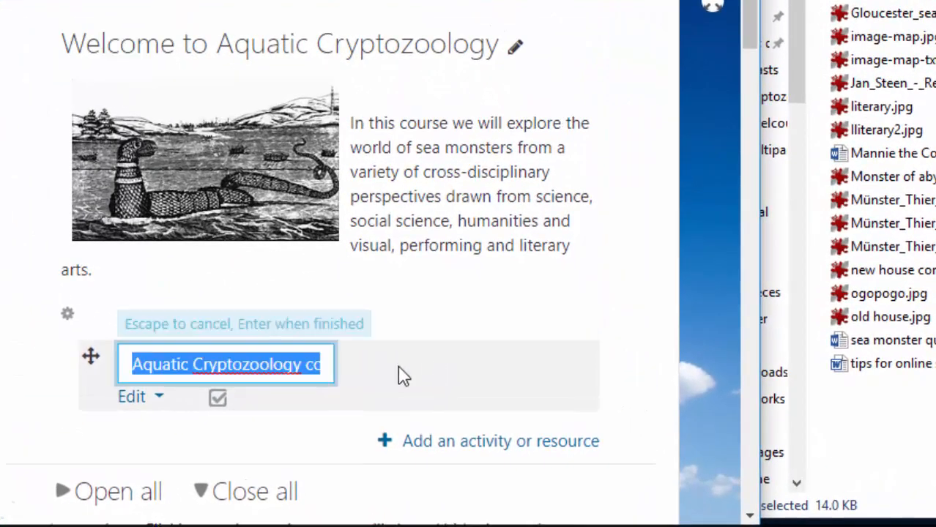
{"action": "left_click", "coordinate": [300, 365]}
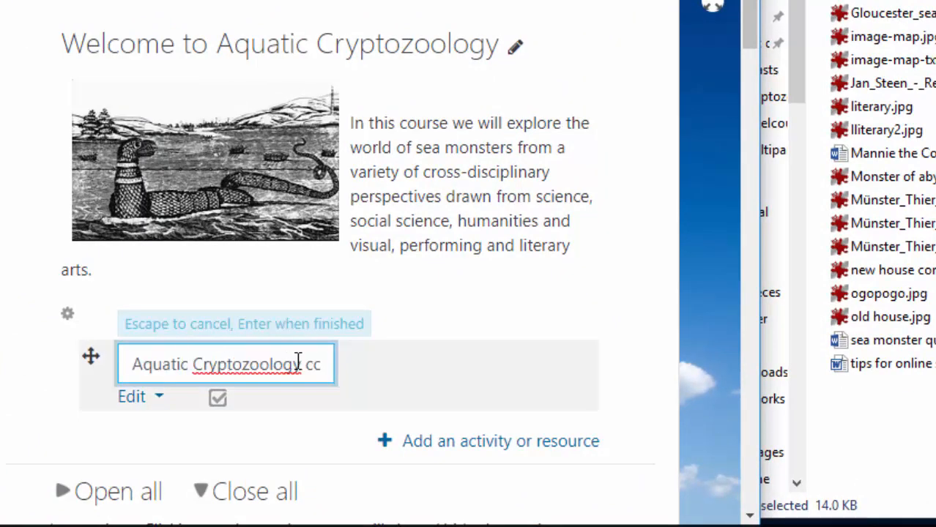
{"action": "type", "text": "course outline"}
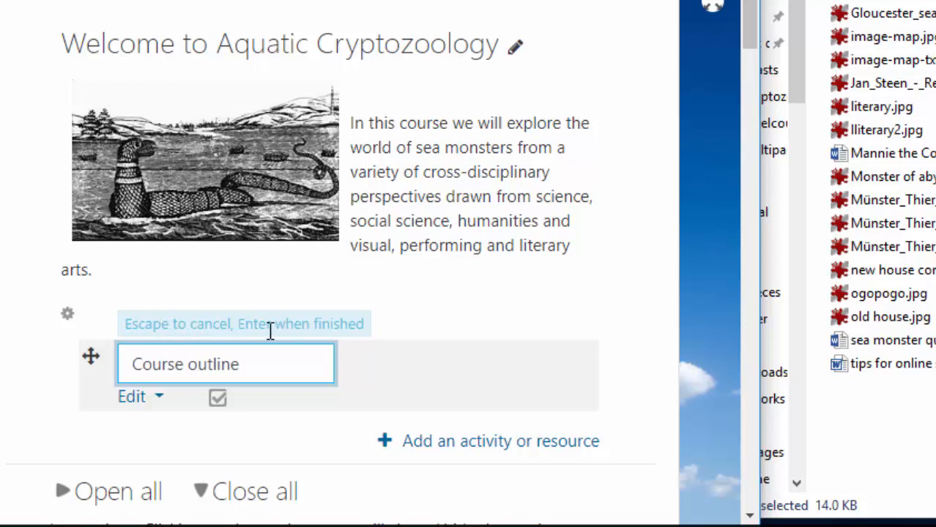
{"action": "key", "text": "enter"}
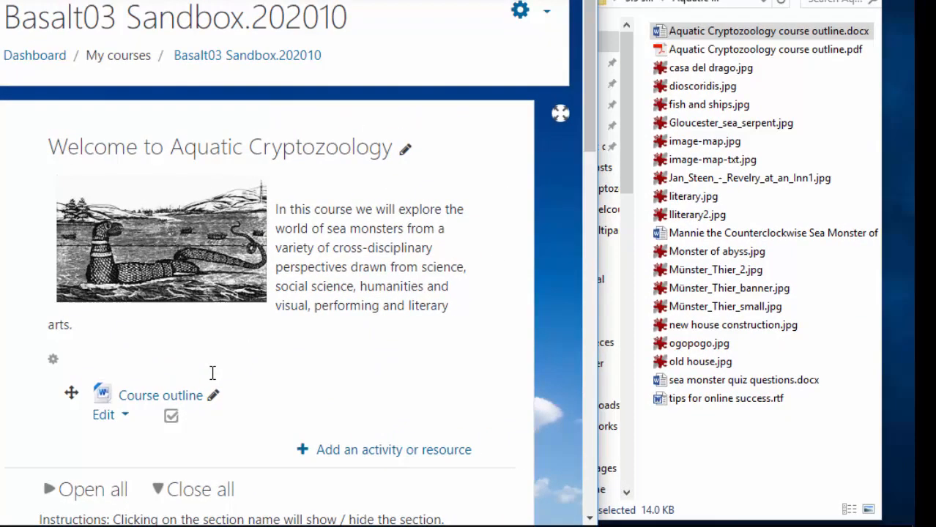
{"action": "left_click", "coordinate": [762, 50]}
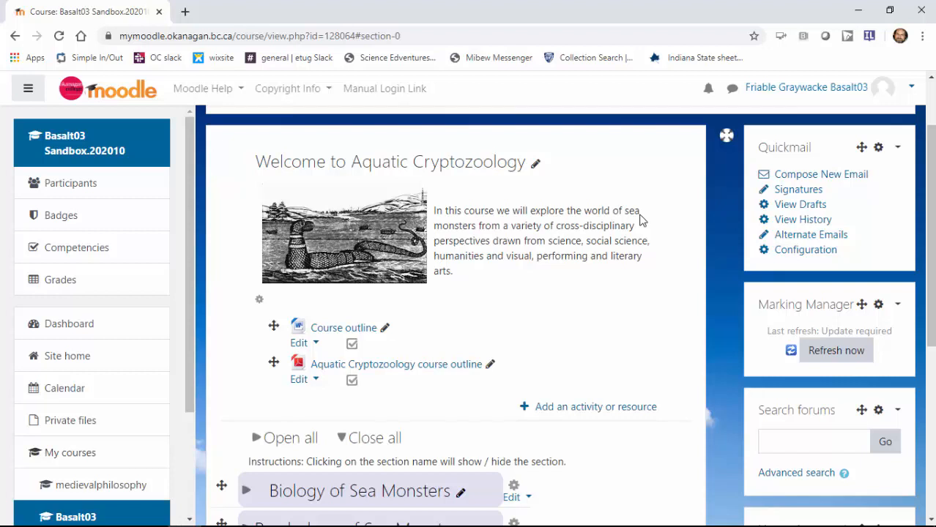
{"action": "mouse_move", "coordinate": [630, 214]}
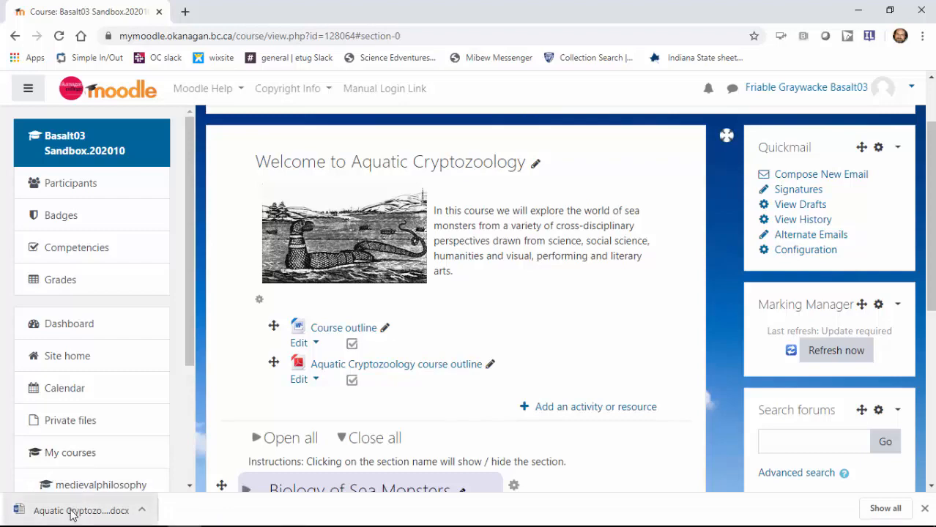
{"action": "left_click", "coordinate": [80, 510]}
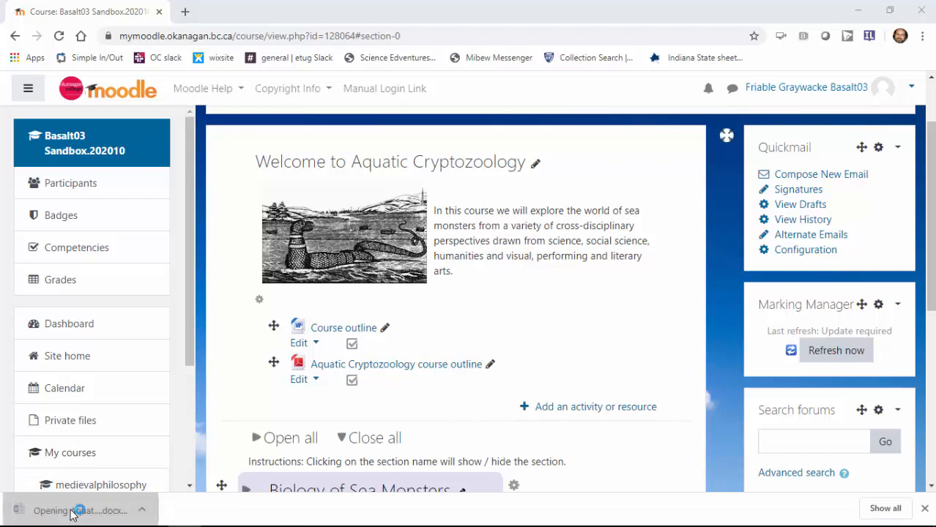
{"action": "left_click", "coordinate": [79, 510]}
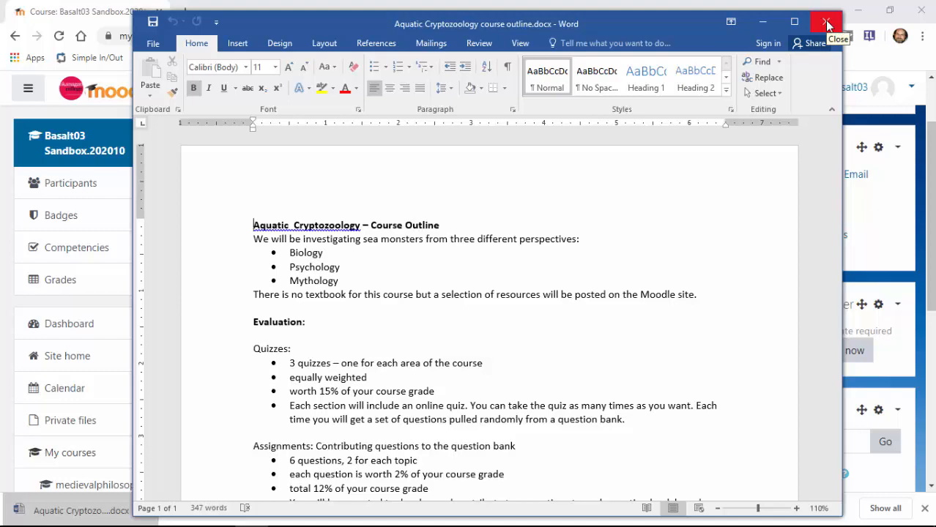
{"action": "left_click", "coordinate": [826, 23]}
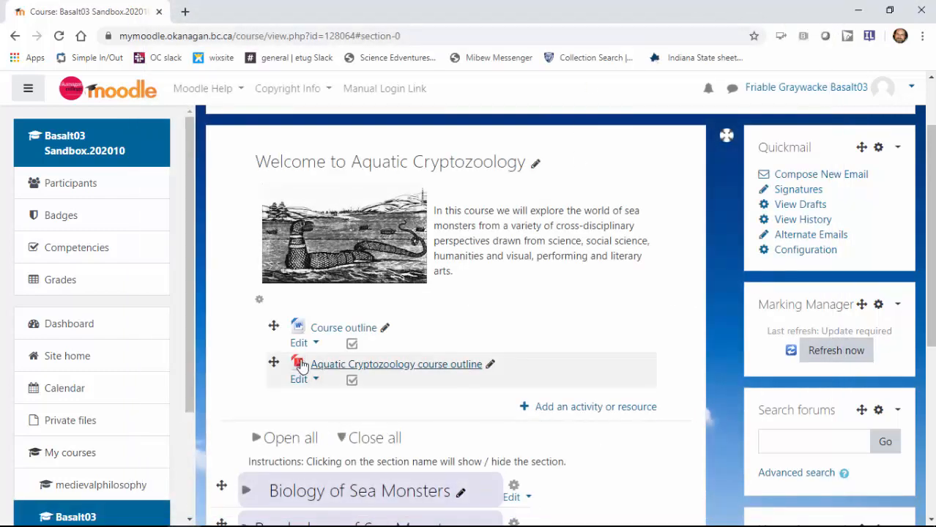
{"action": "left_click", "coordinate": [395, 363]}
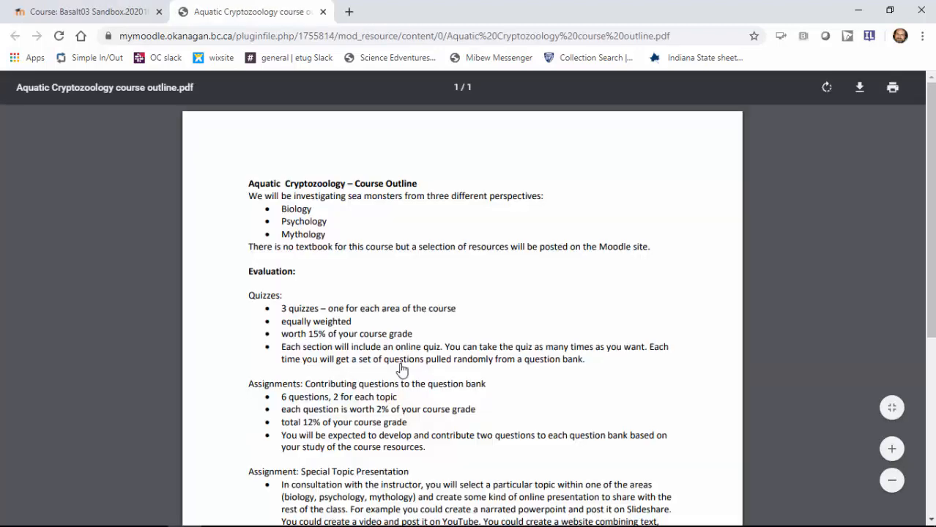
{"action": "mouse_move", "coordinate": [859, 88]}
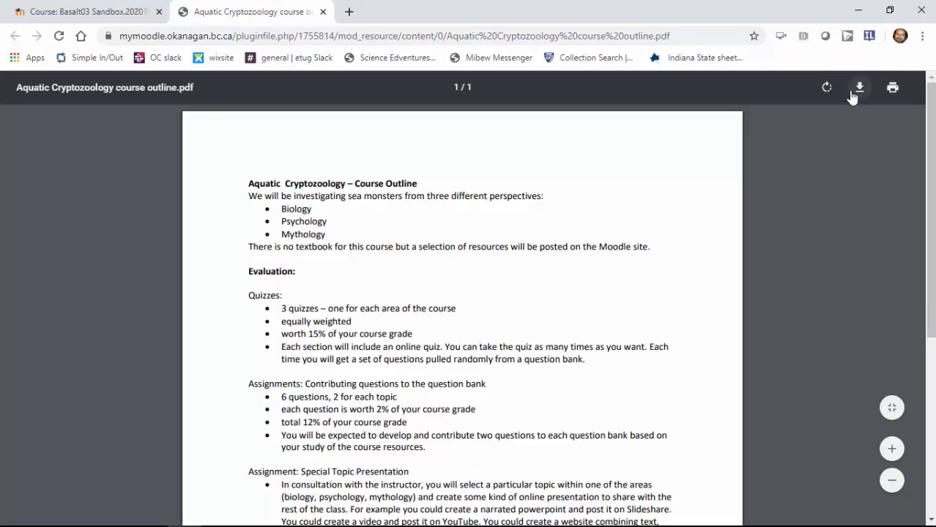
{"action": "scroll", "scroll_direction": "down", "scroll_amount": 3}
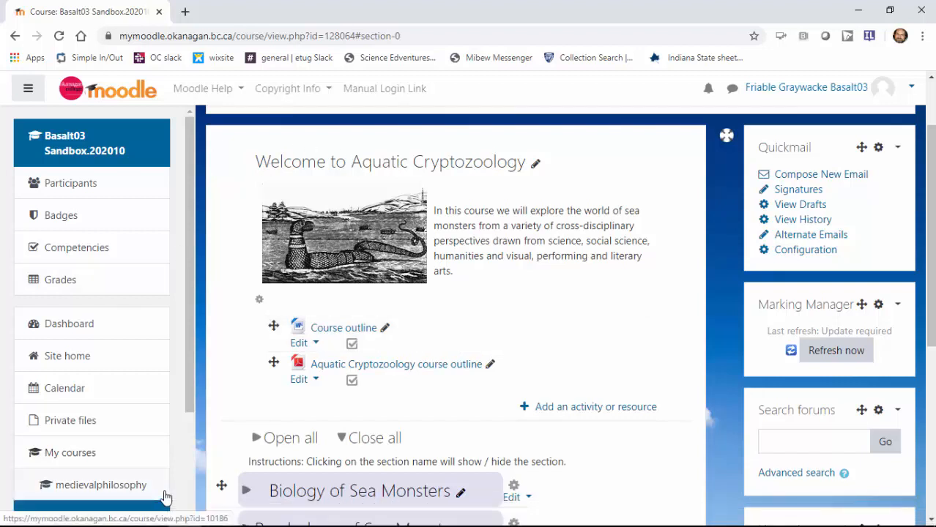
{"action": "mouse_move", "coordinate": [440, 363]}
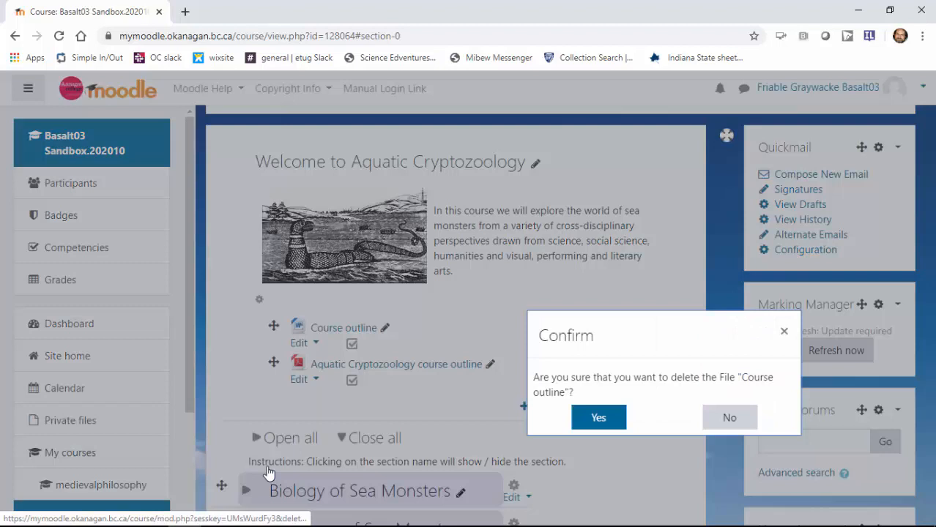
Confirm deleting the Word outline and retype the PDF resource name as 'Course outline'.
{"action": "left_click", "coordinate": [597, 417]}
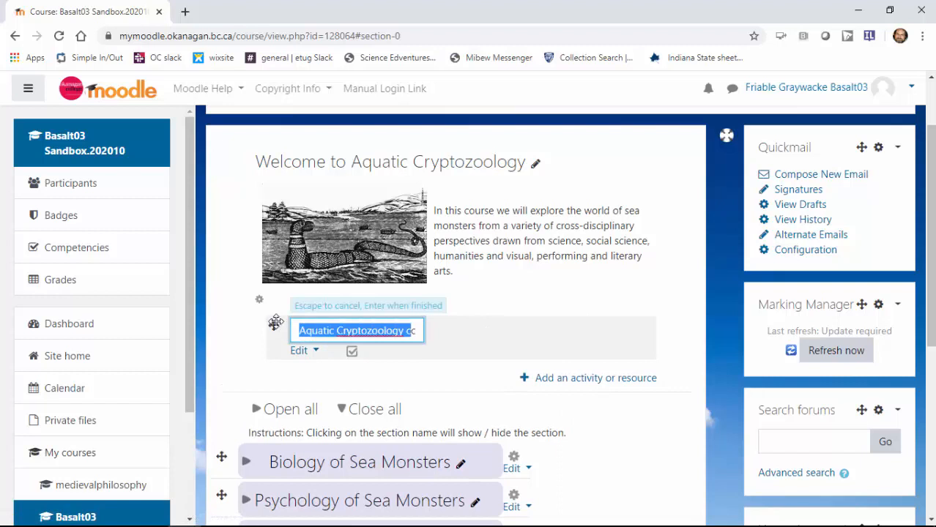
{"action": "type", "text": "Course outline"}
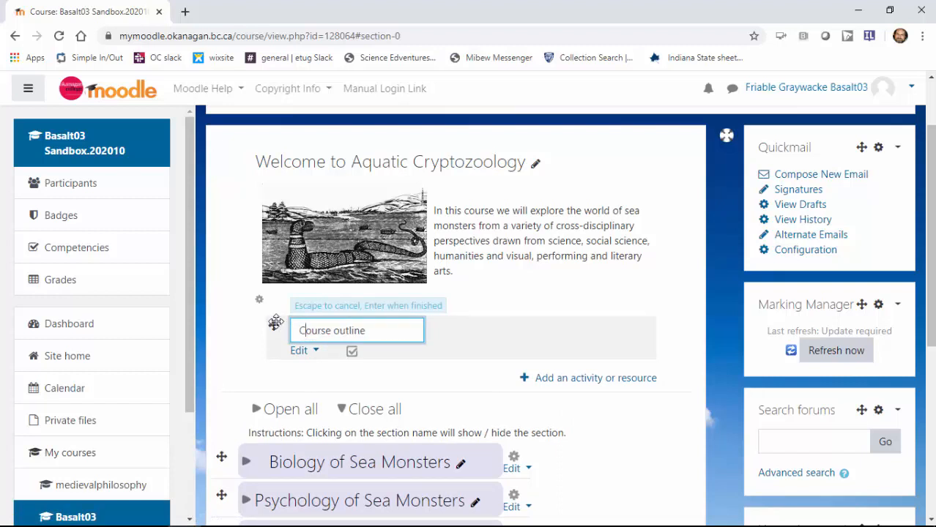